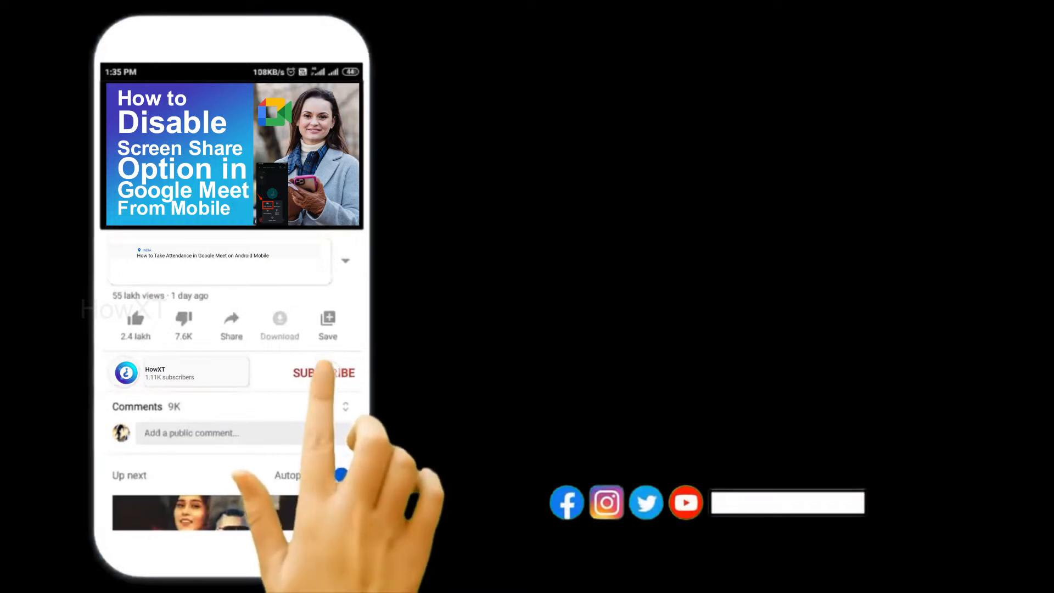
# - Set the Top, Bottom, Left and Right margins to 0 in Page Setup
pyautogui.click(324, 373)
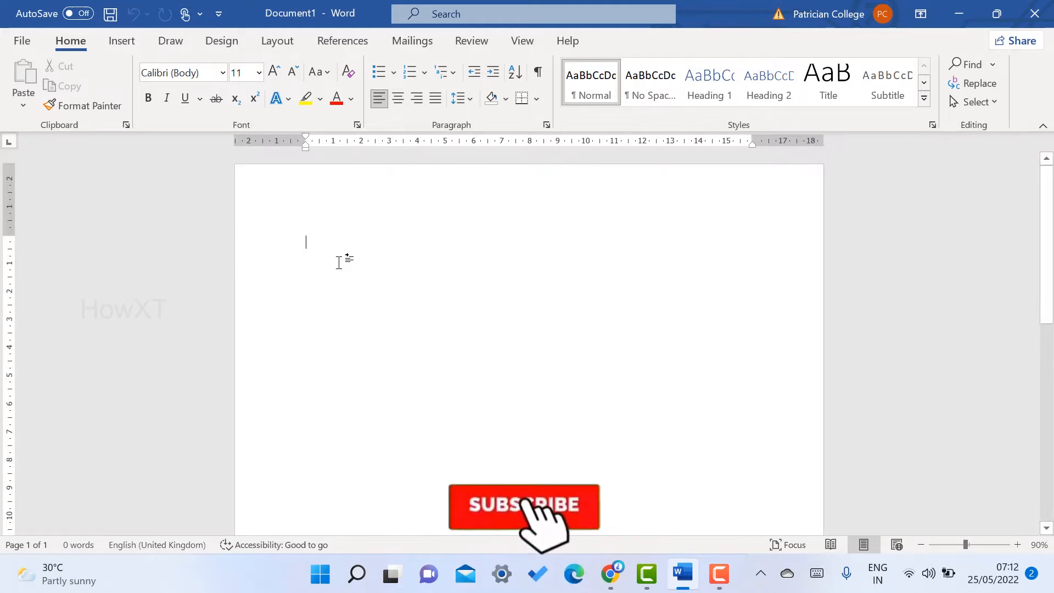
pyautogui.click(523, 505)
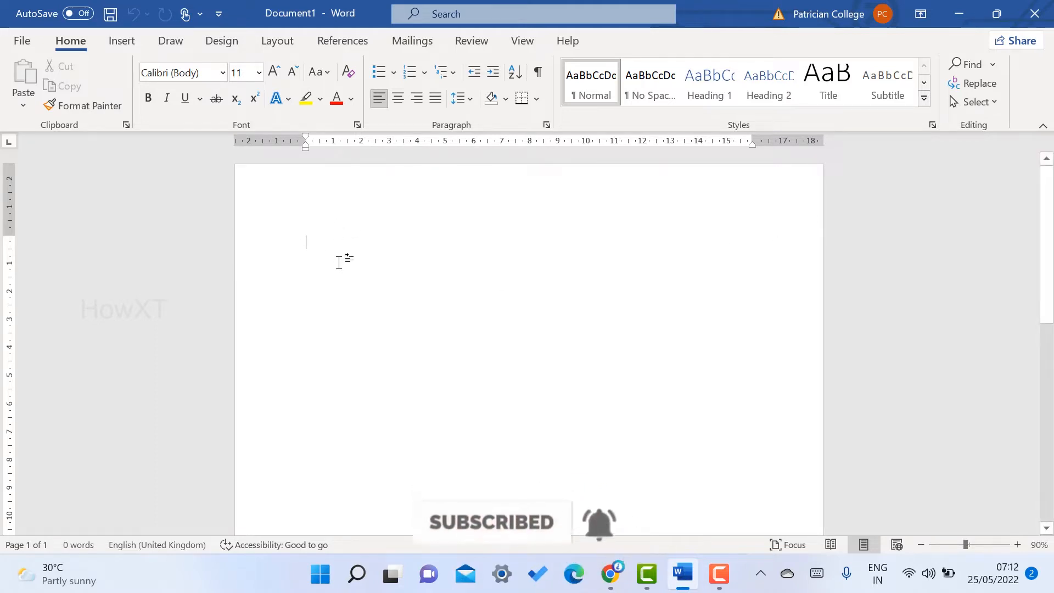
pyautogui.click(21, 42)
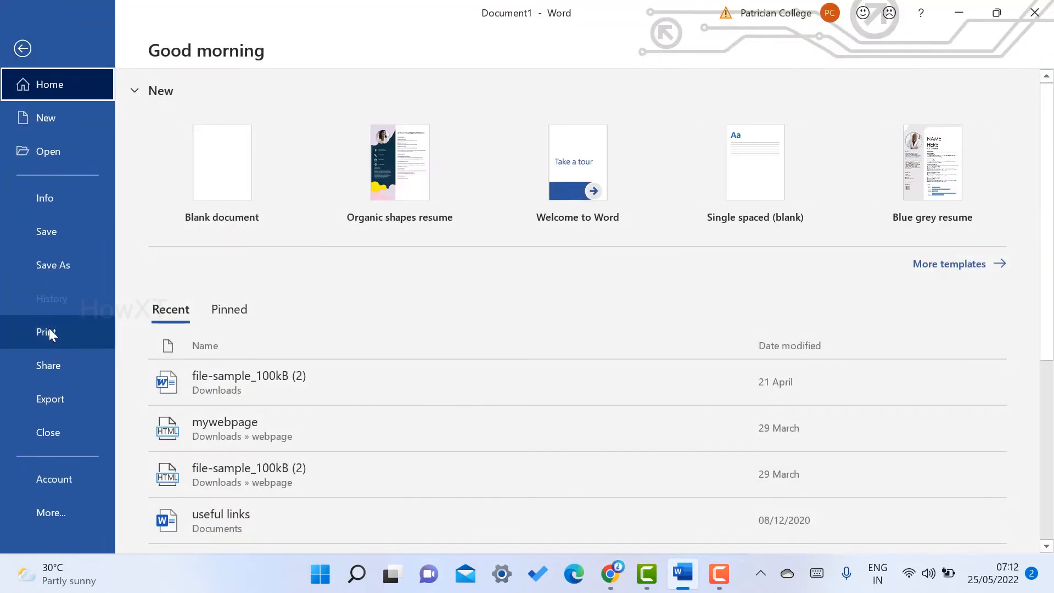
pyautogui.click(47, 331)
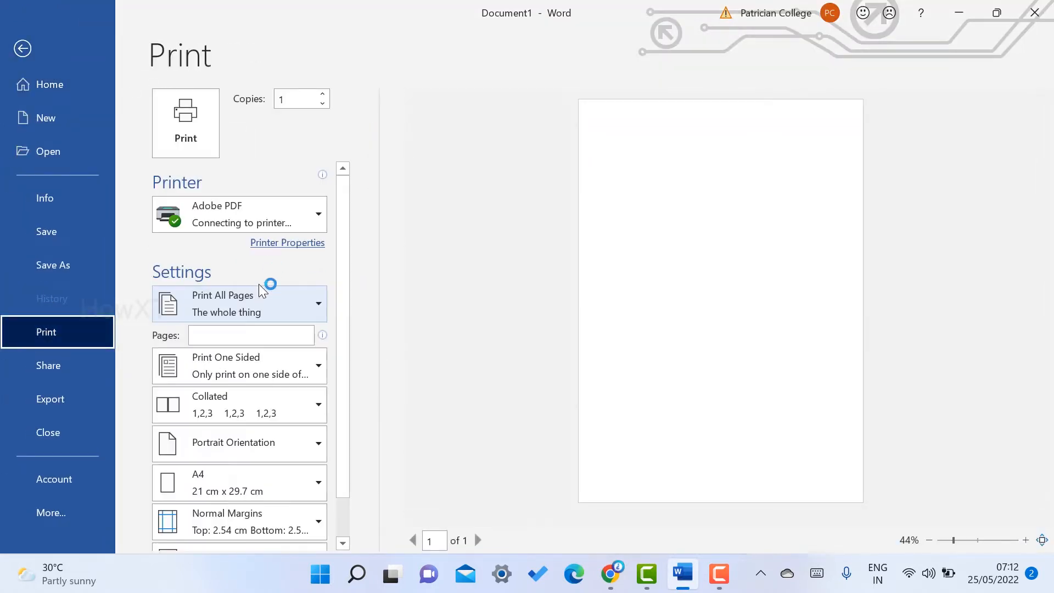
pyautogui.scroll(-3)
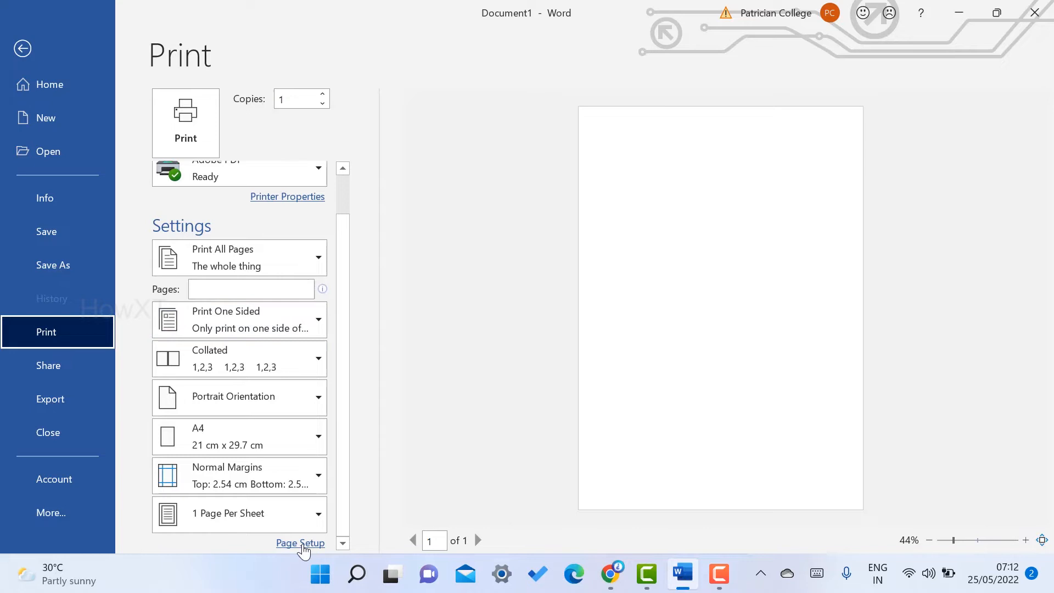
pyautogui.click(300, 542)
pyautogui.write('0')
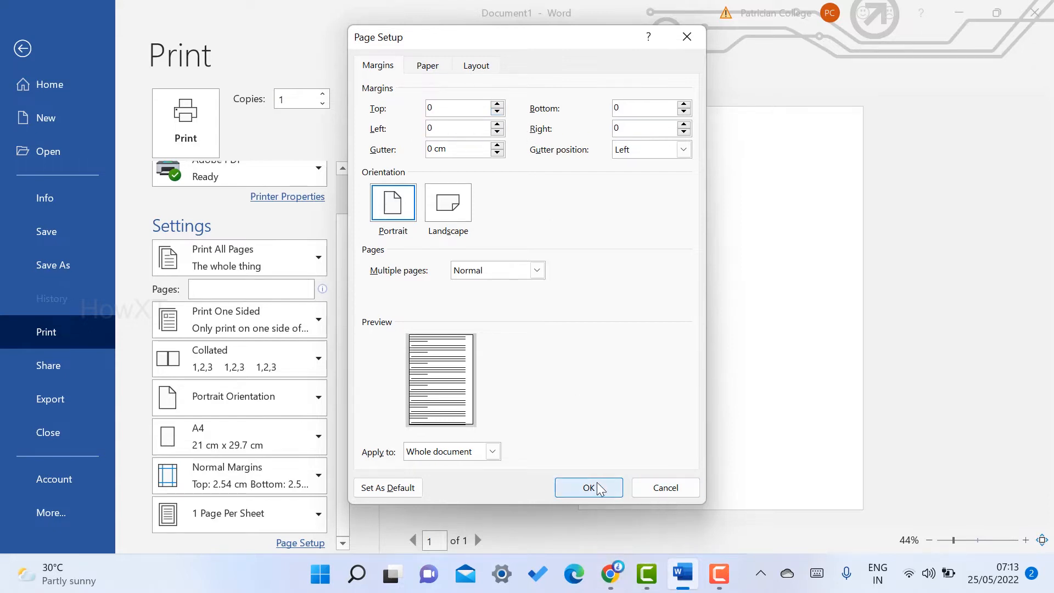
pyautogui.click(588, 488)
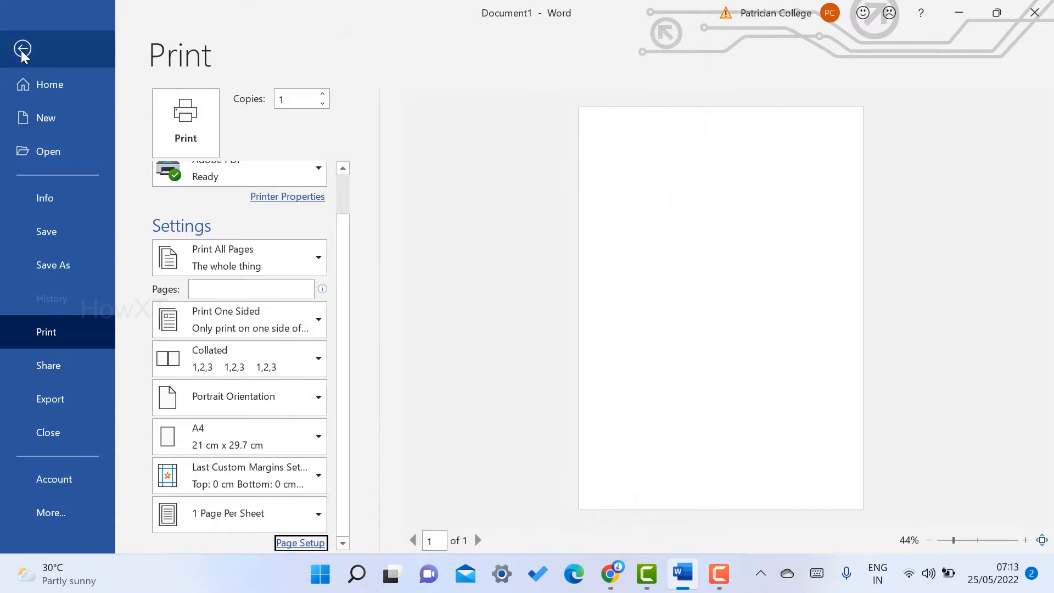
# - Insert a table with 1 column and 20 rows spanning the full page width
pyautogui.click(22, 48)
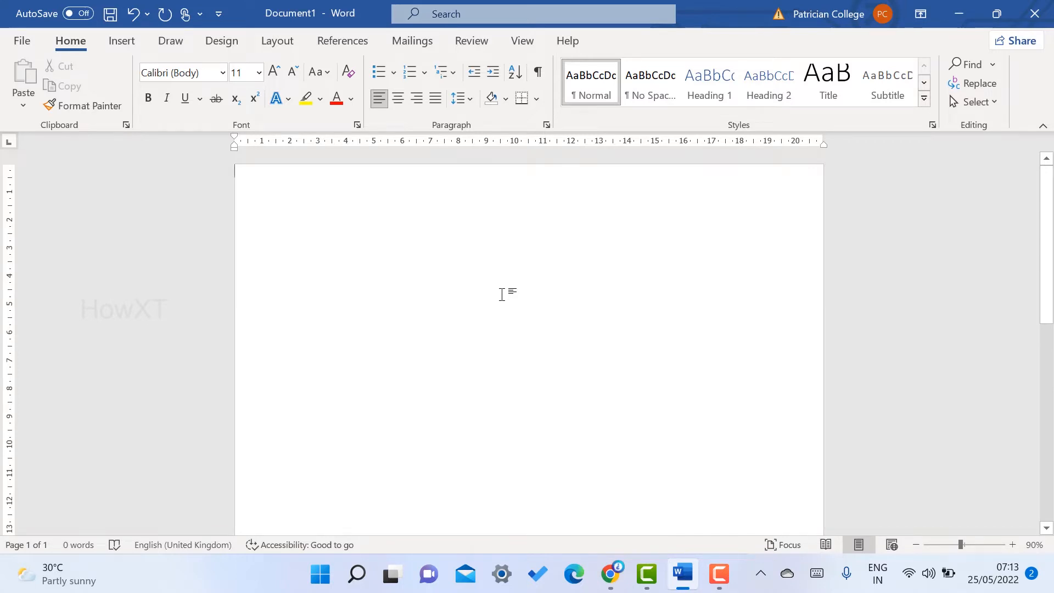
pyautogui.click(121, 41)
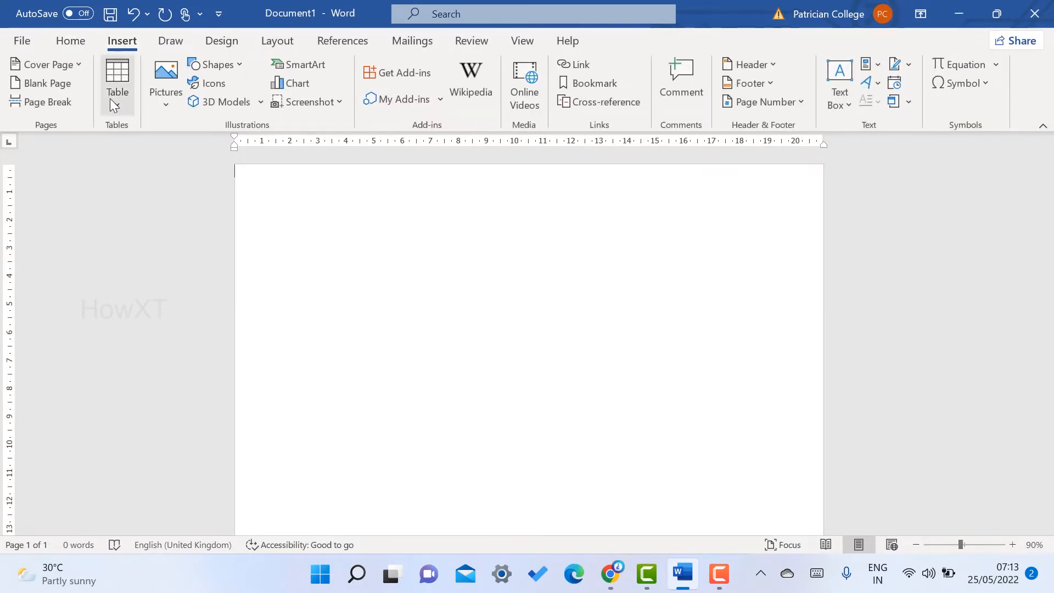
pyautogui.click(117, 84)
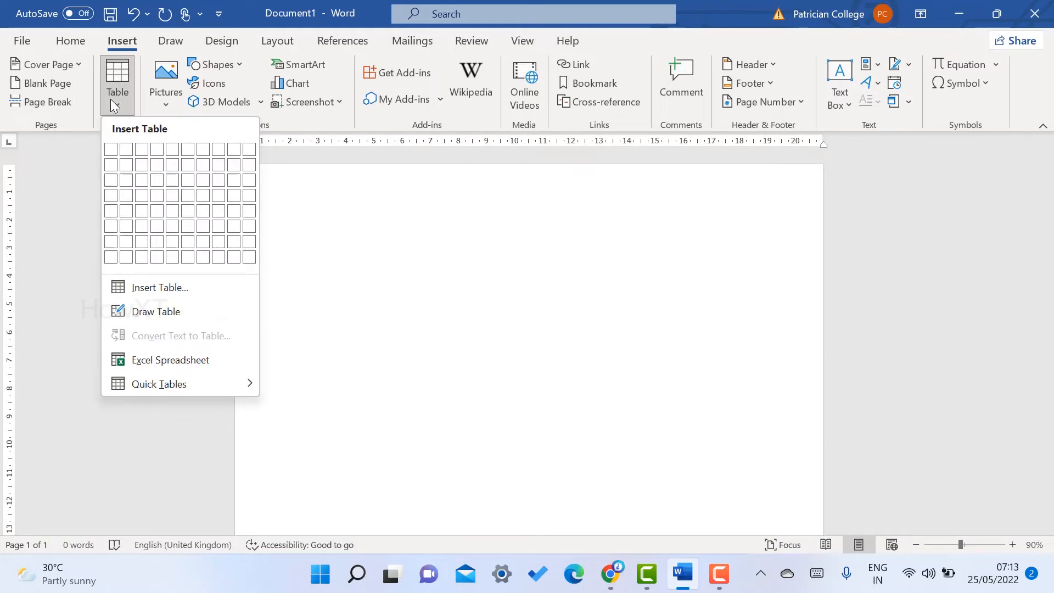
pyautogui.click(146, 292)
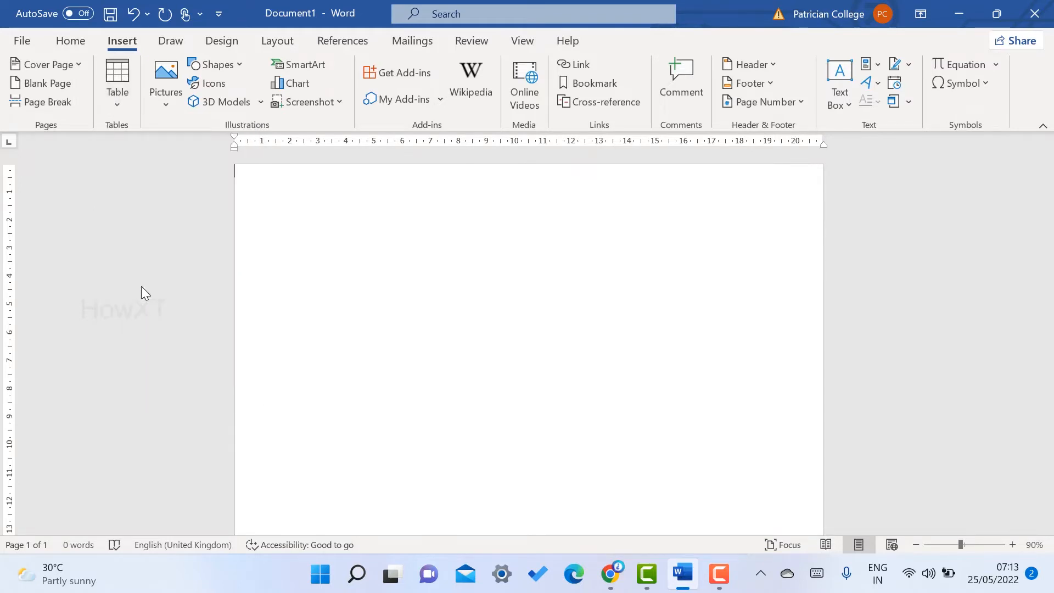
pyautogui.click(117, 72)
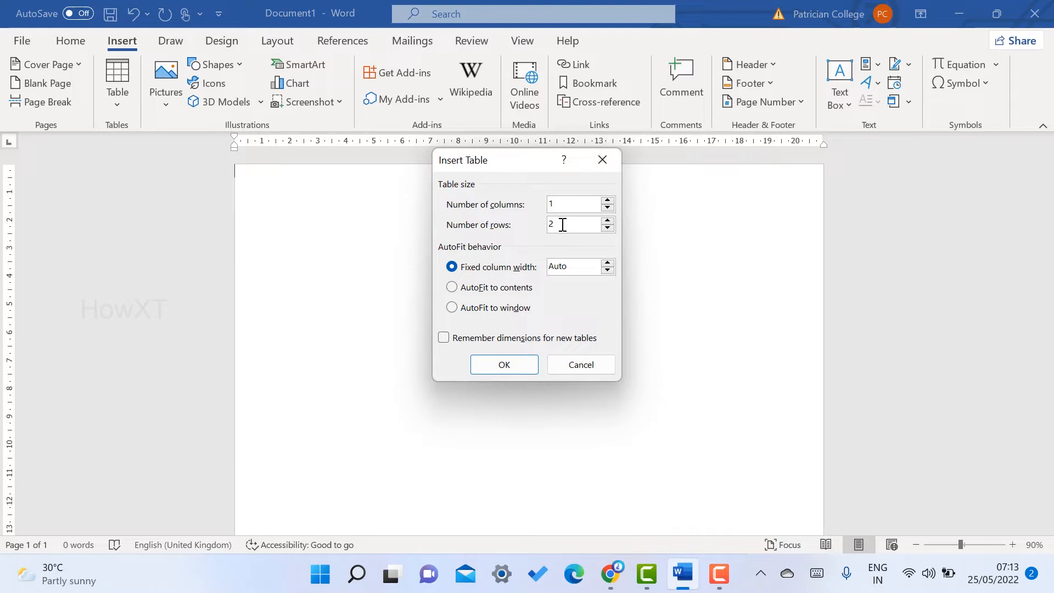
pyautogui.write('0')
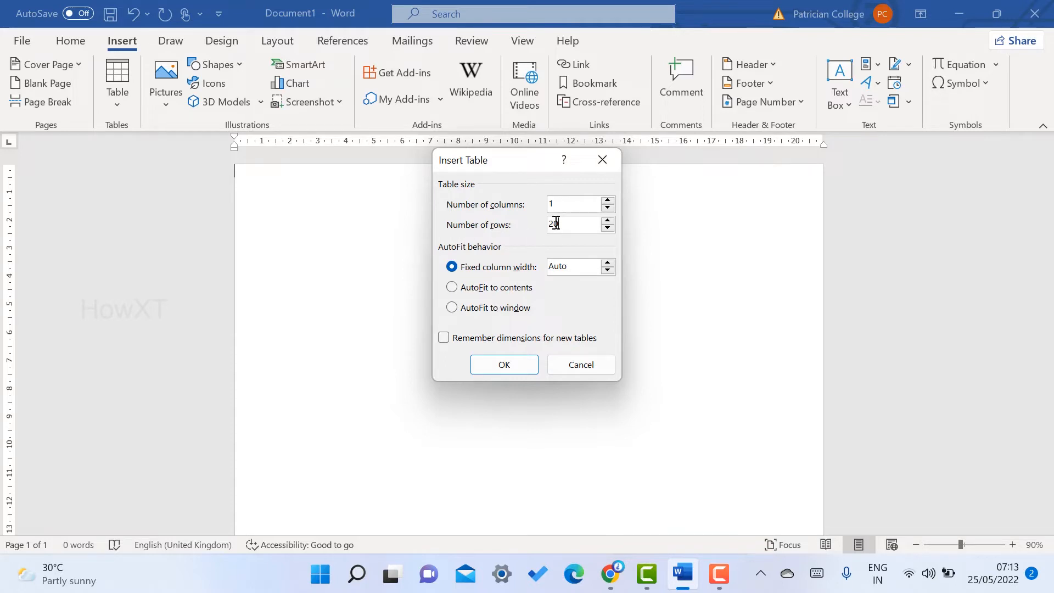
pyautogui.click(504, 364)
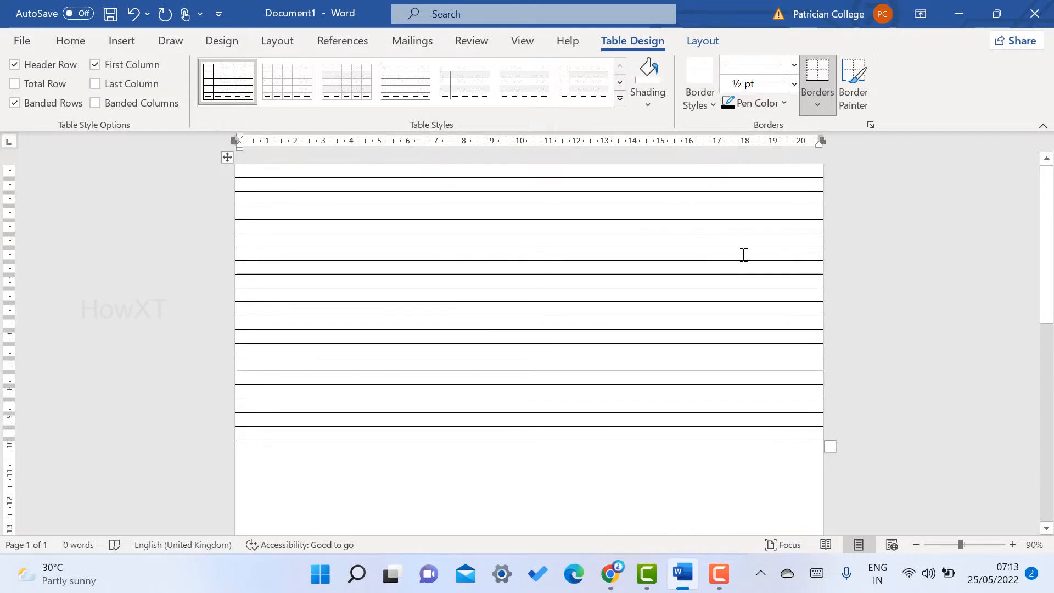
pyautogui.moveTo(300, 178)
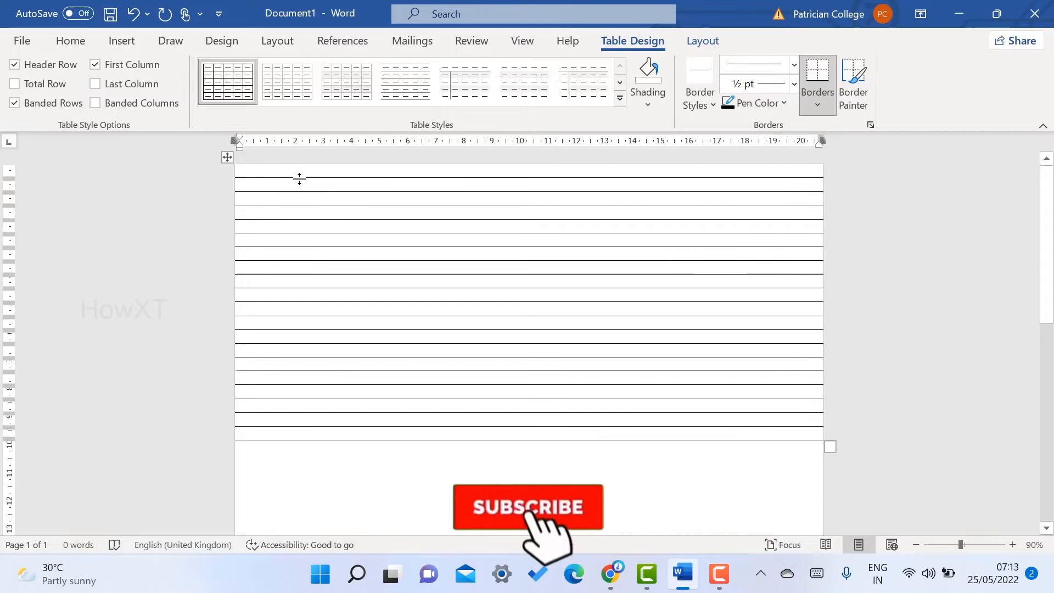
# - Select the entire one-column table using its top-left move handle
pyautogui.click(528, 507)
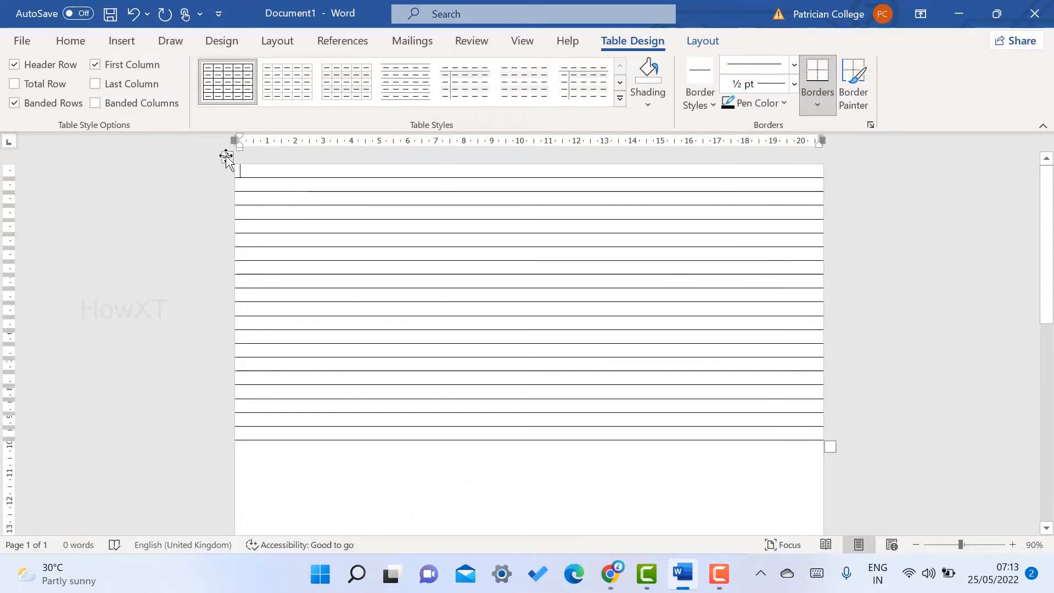
pyautogui.moveTo(646, 473)
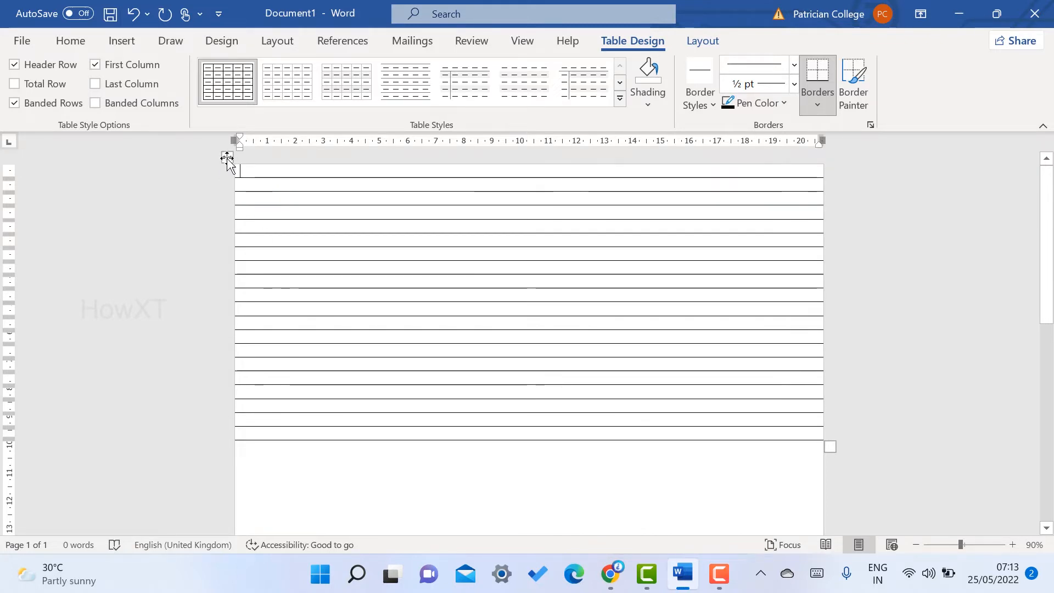
pyautogui.click(228, 156)
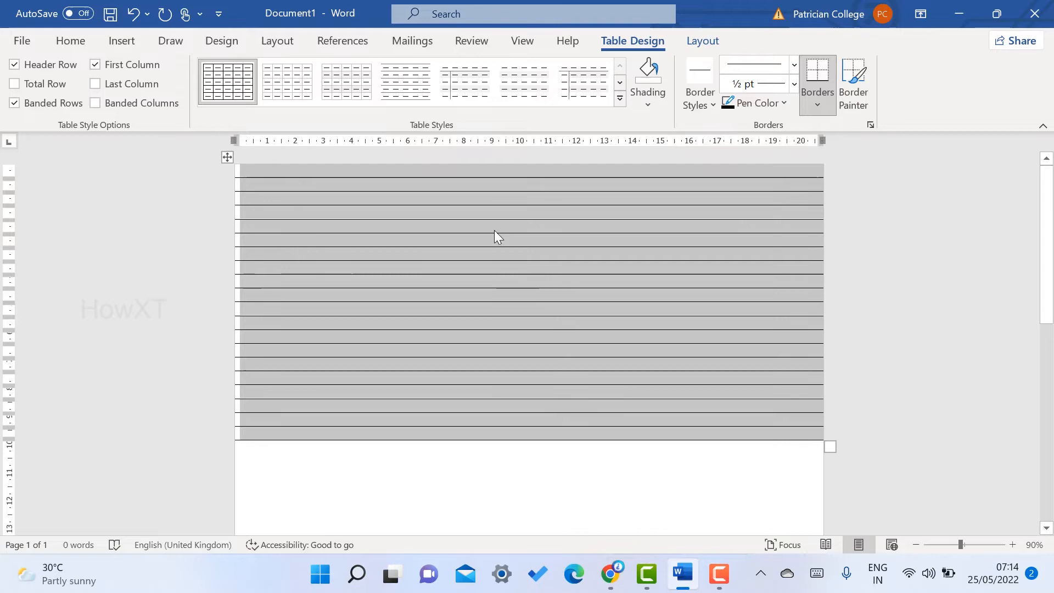
# - Give every table row a specified height of 1 cm in Table Properties
pyautogui.rightClick(494, 236)
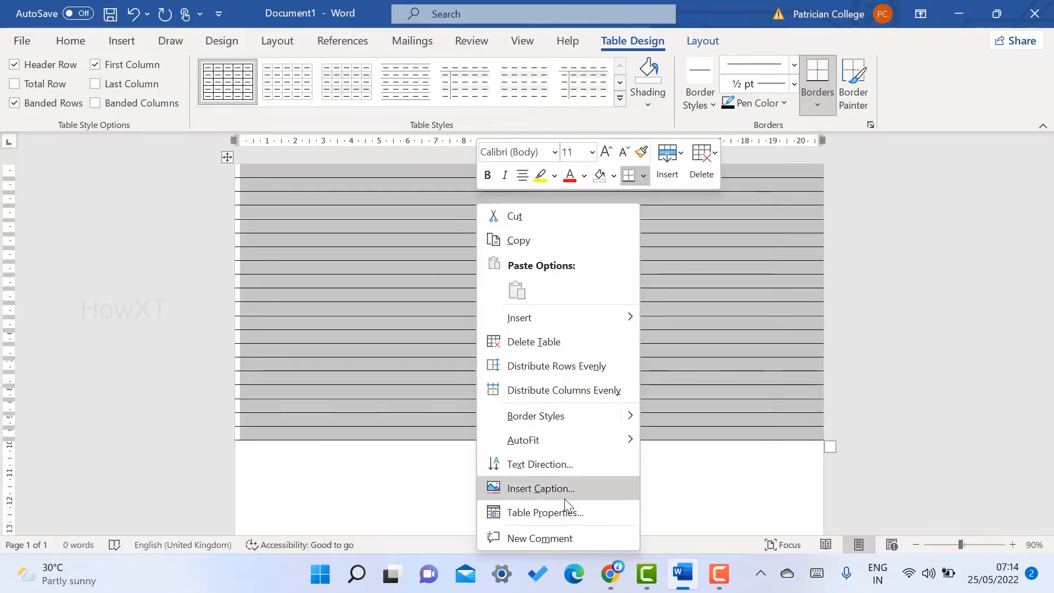
pyautogui.click(544, 512)
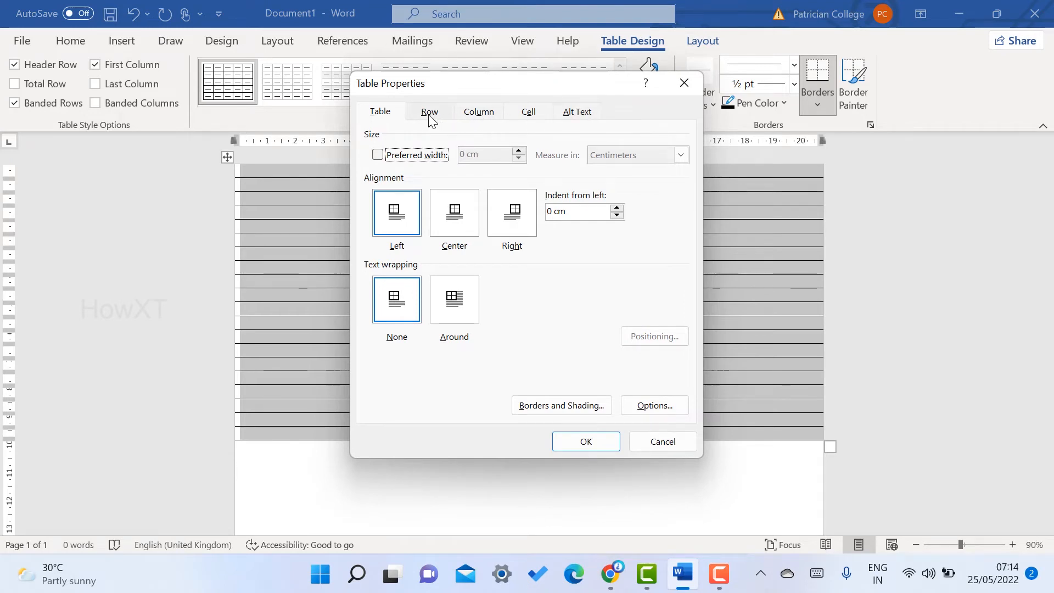
pyautogui.click(428, 112)
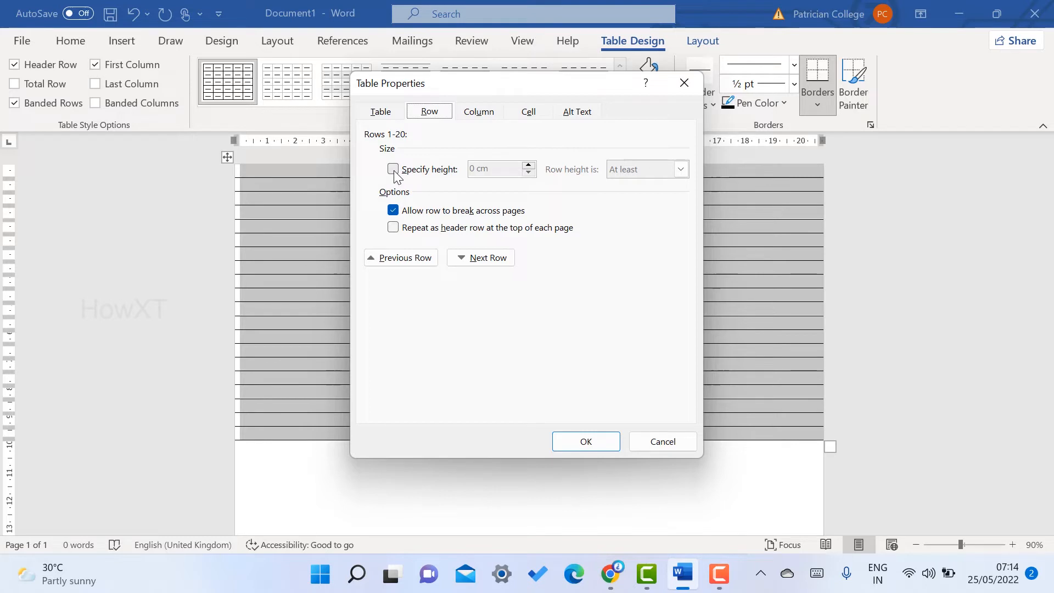
pyautogui.click(393, 170)
pyautogui.write('1')
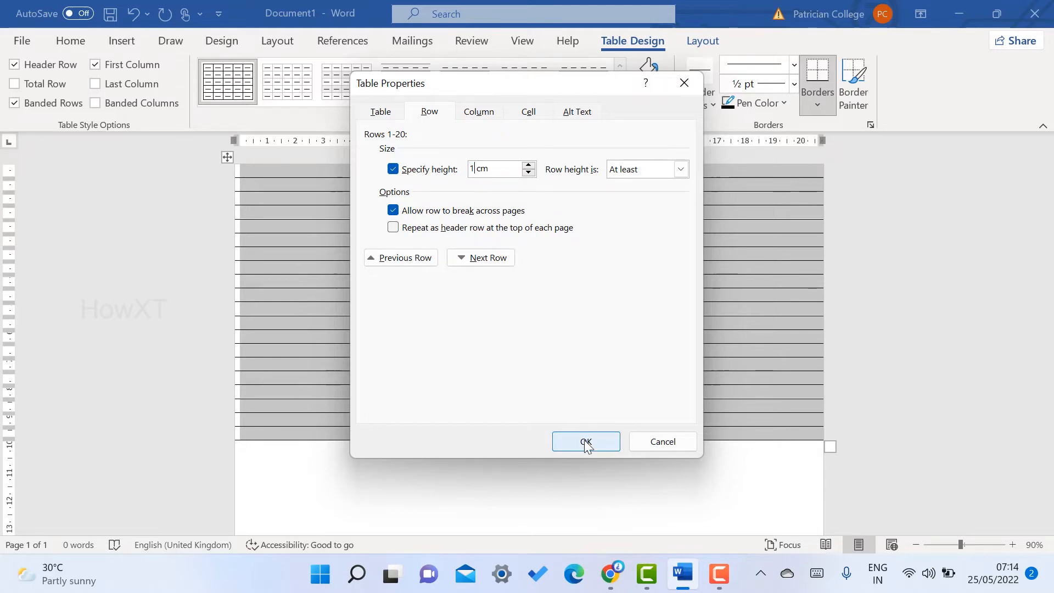
pyautogui.click(586, 441)
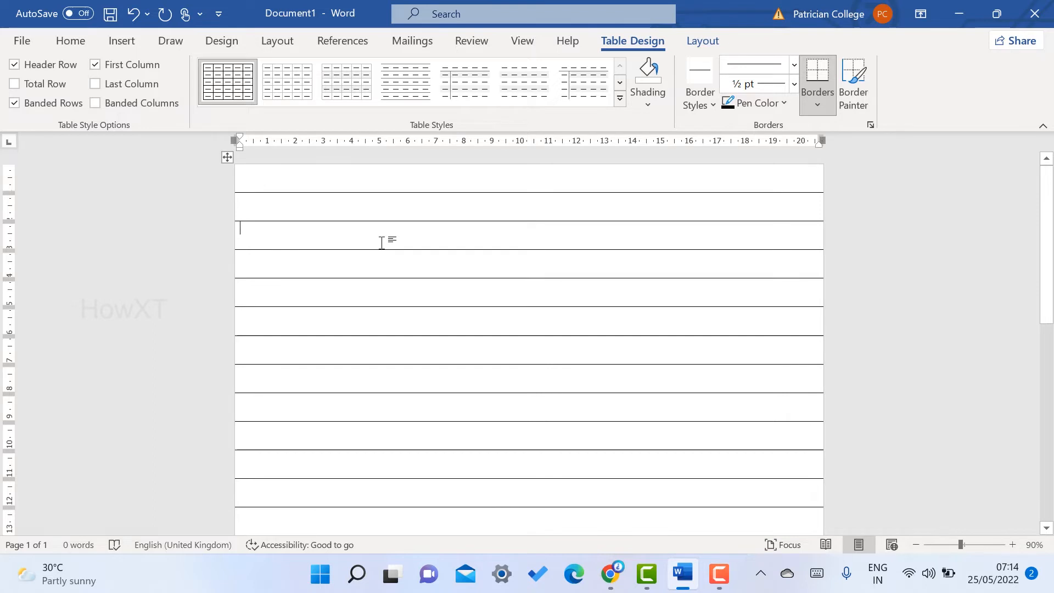
pyautogui.moveTo(382, 204)
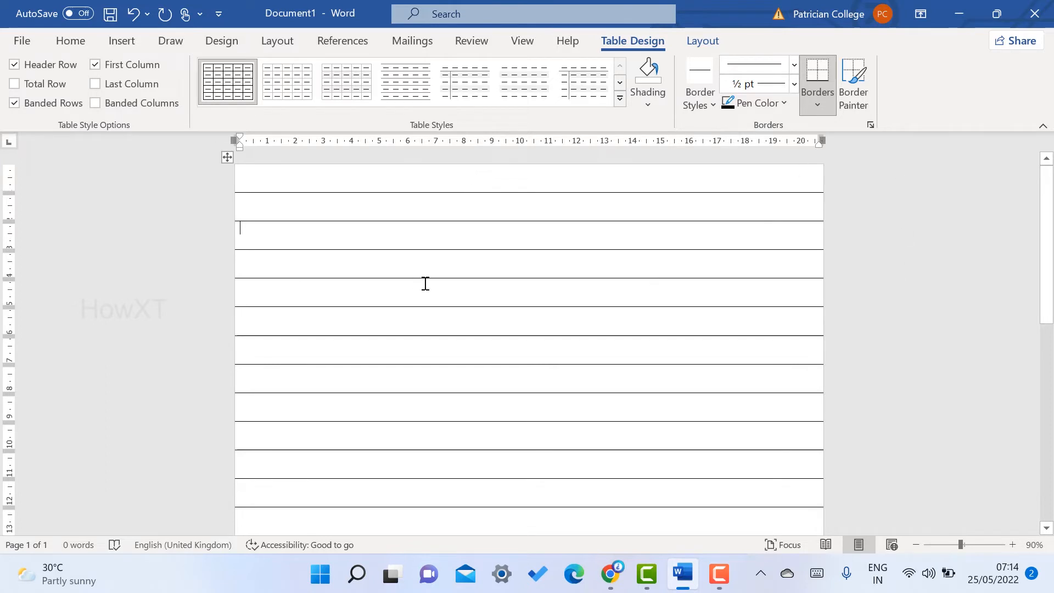
pyautogui.moveTo(228, 162)
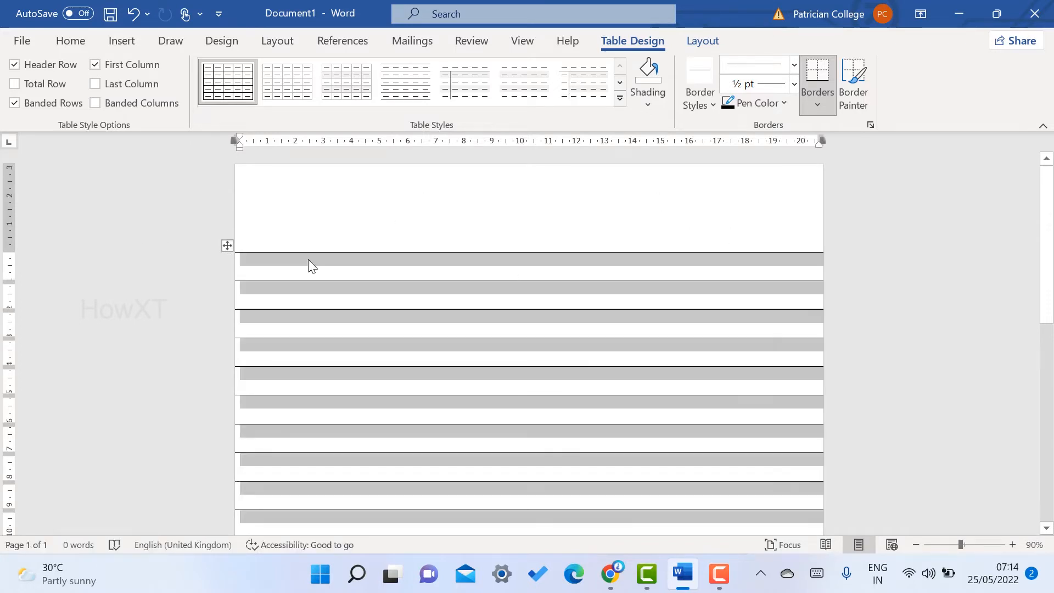
# - Extend the ruled table down to the bottom of the page
pyautogui.click(70, 41)
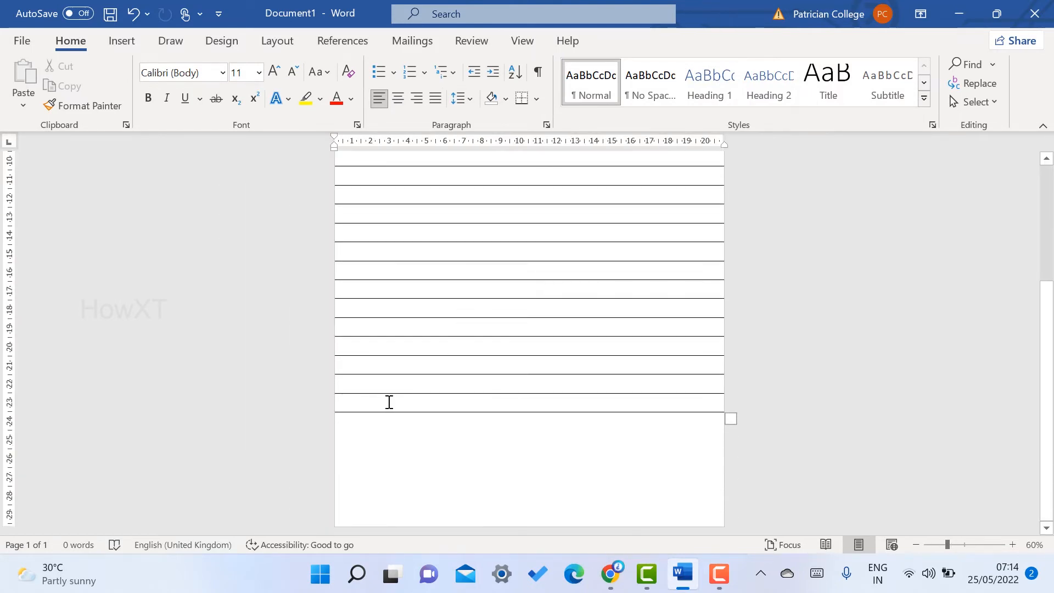
pyautogui.scroll(-3)
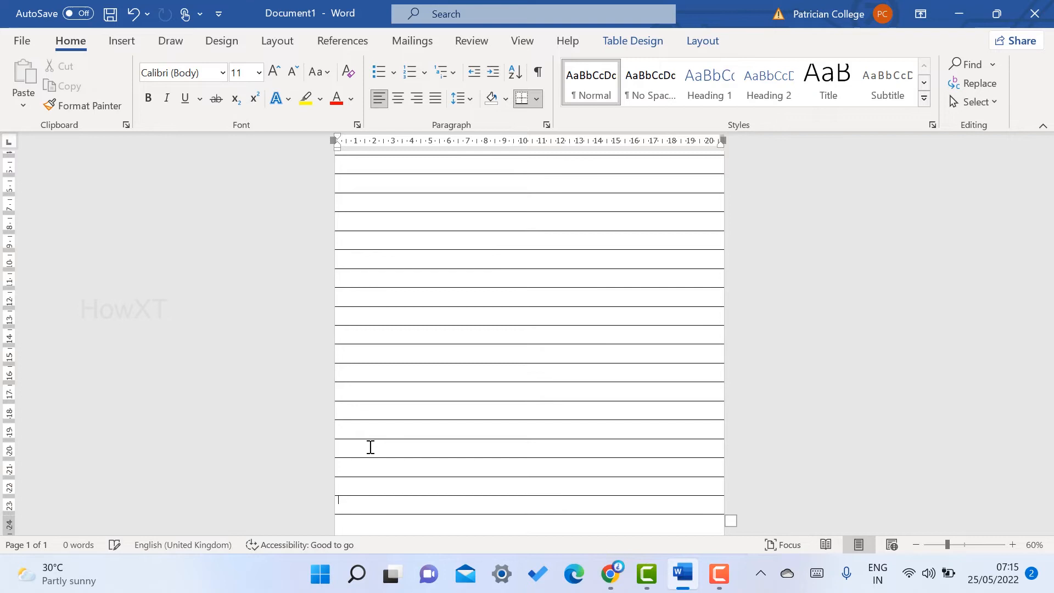
pyautogui.scroll(-3)
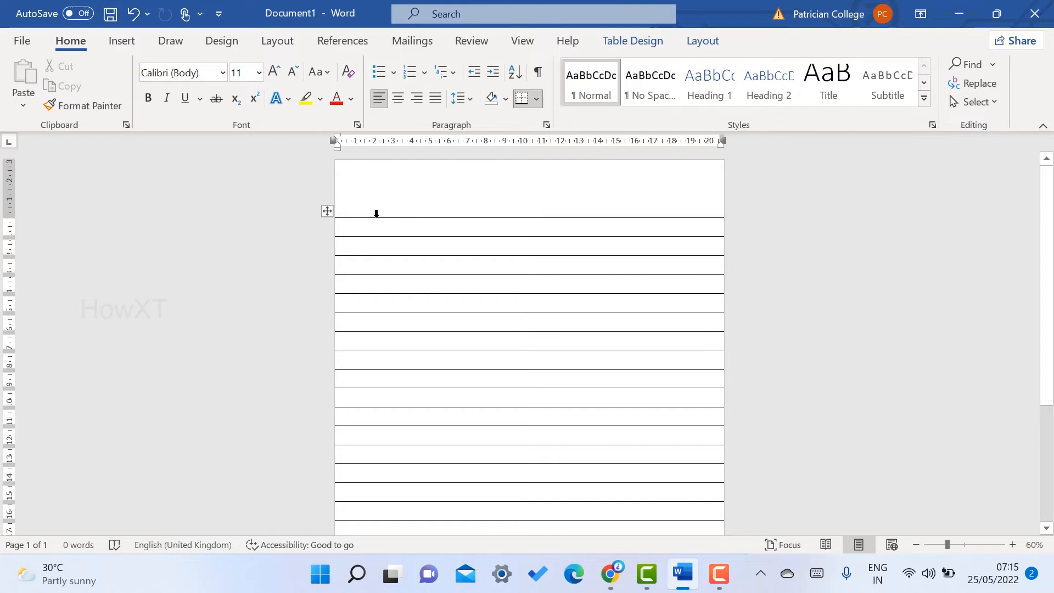
# - Draw a red horizontal line across the top of the page
pyautogui.click(121, 41)
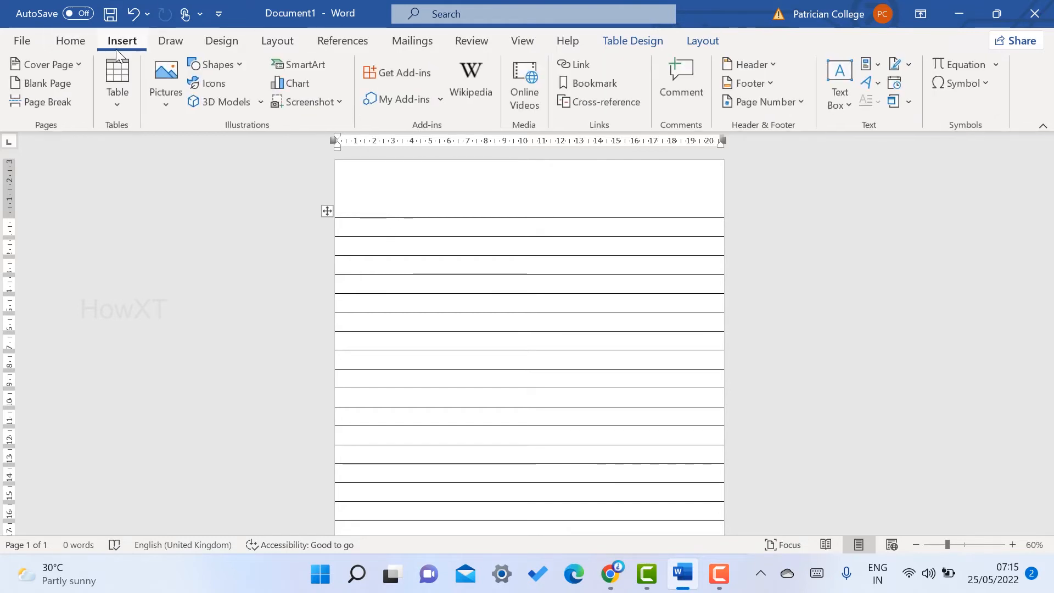
pyautogui.click(215, 65)
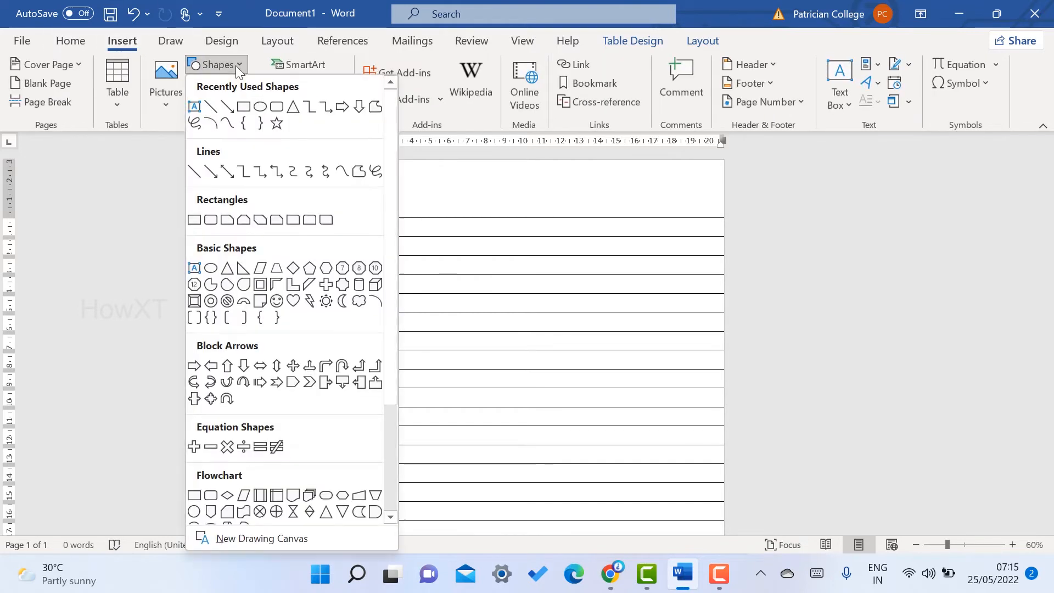
pyautogui.moveTo(211, 106)
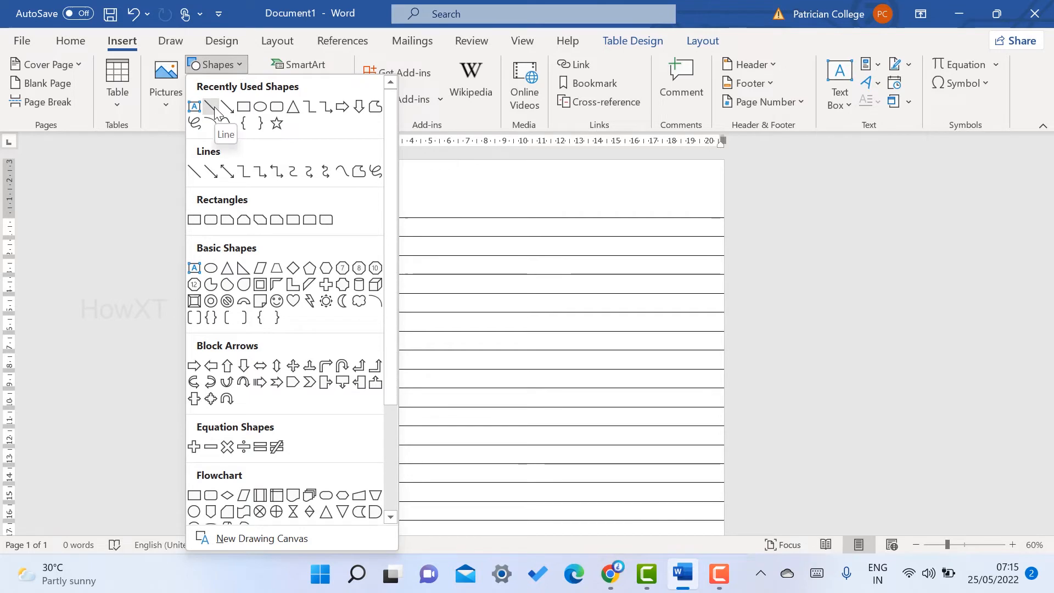
pyautogui.click(210, 106)
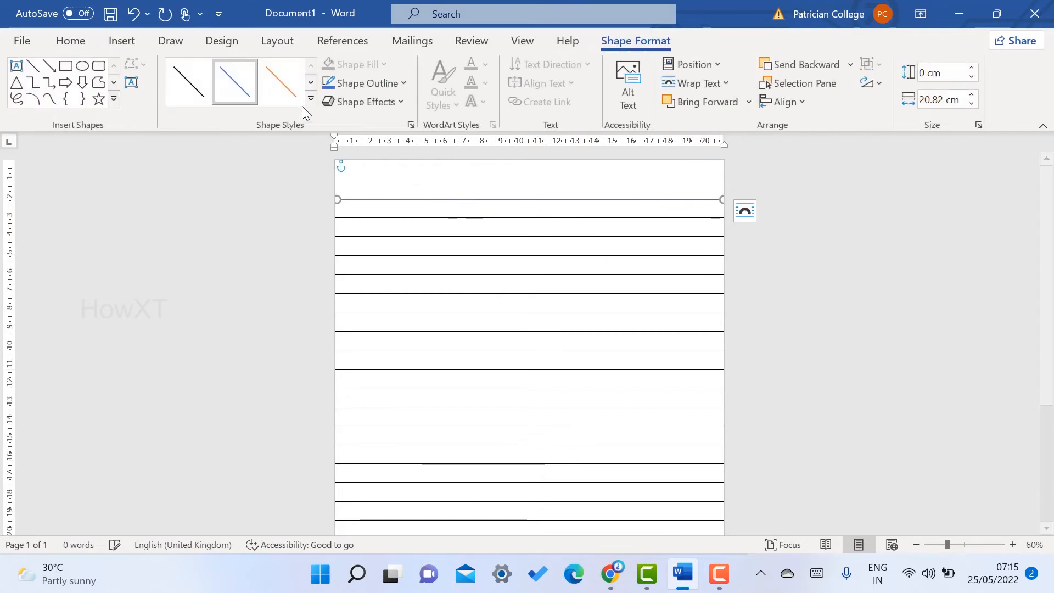
pyautogui.click(361, 83)
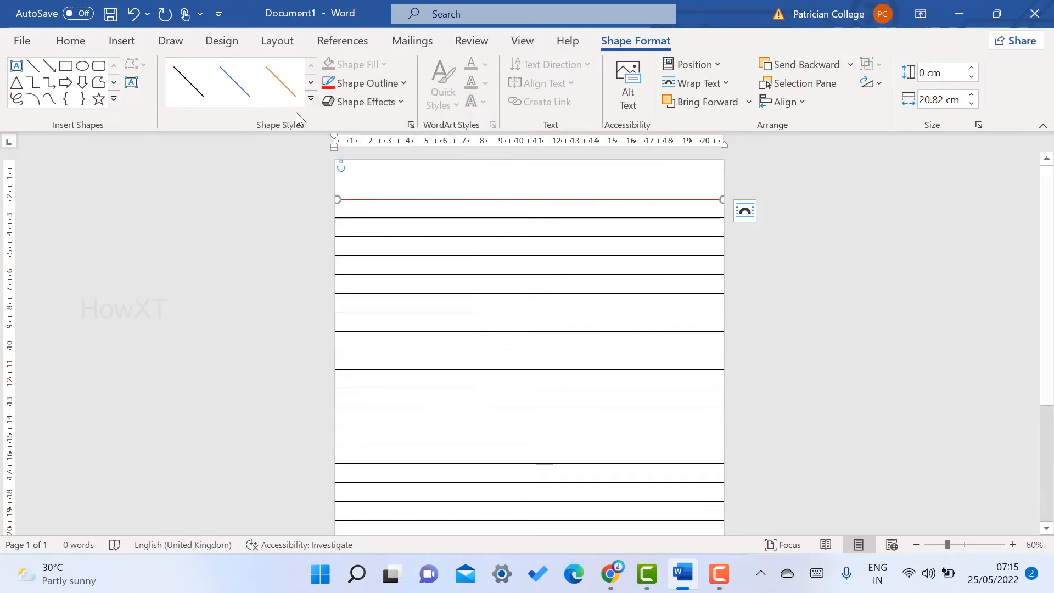
# - Draw a second parallel horizontal line to complete the double rule
pyautogui.click(122, 41)
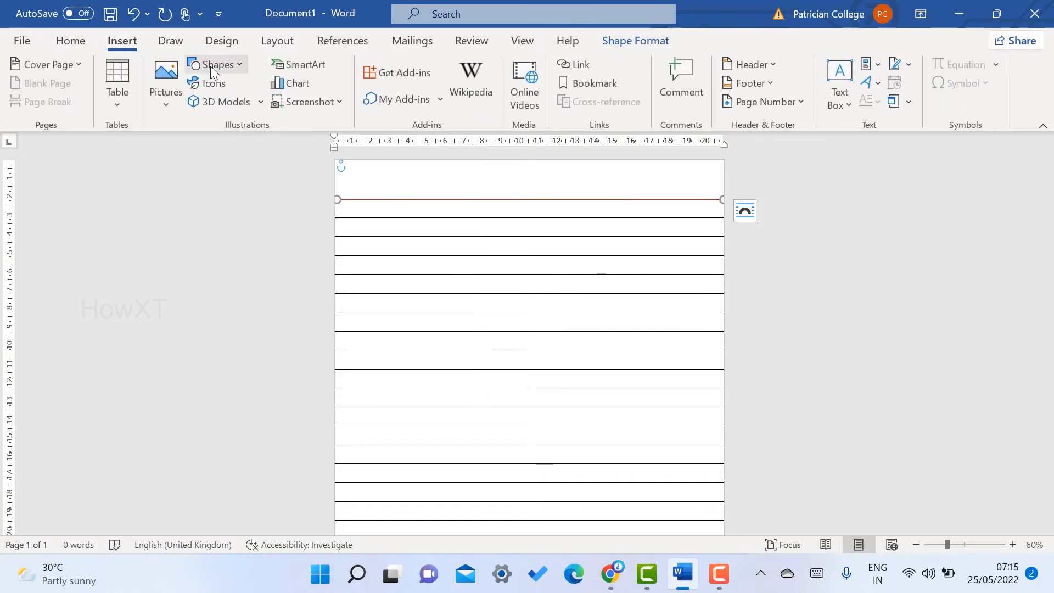
pyautogui.click(215, 63)
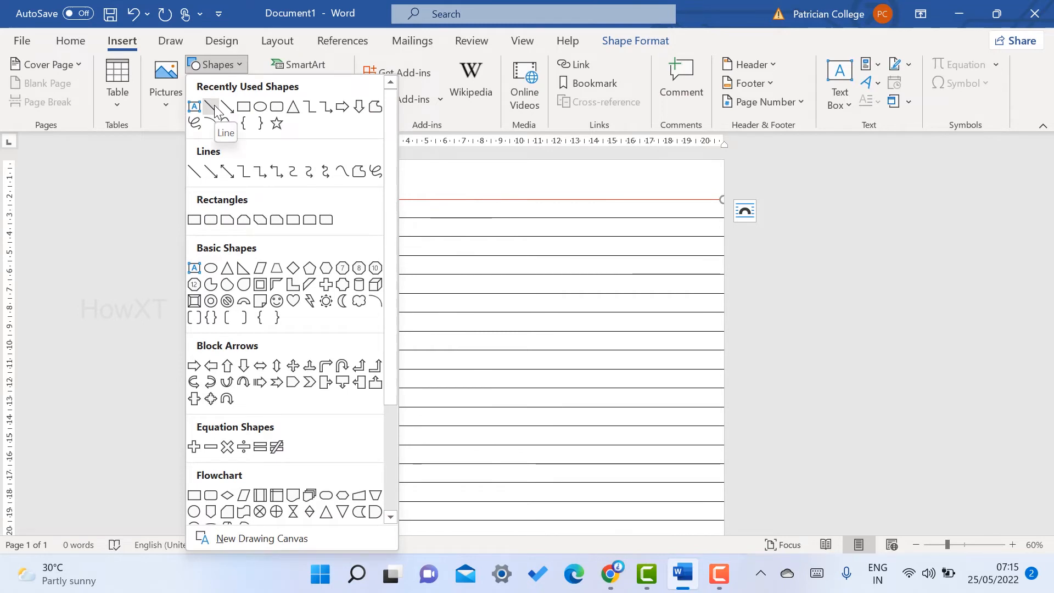
pyautogui.click(208, 106)
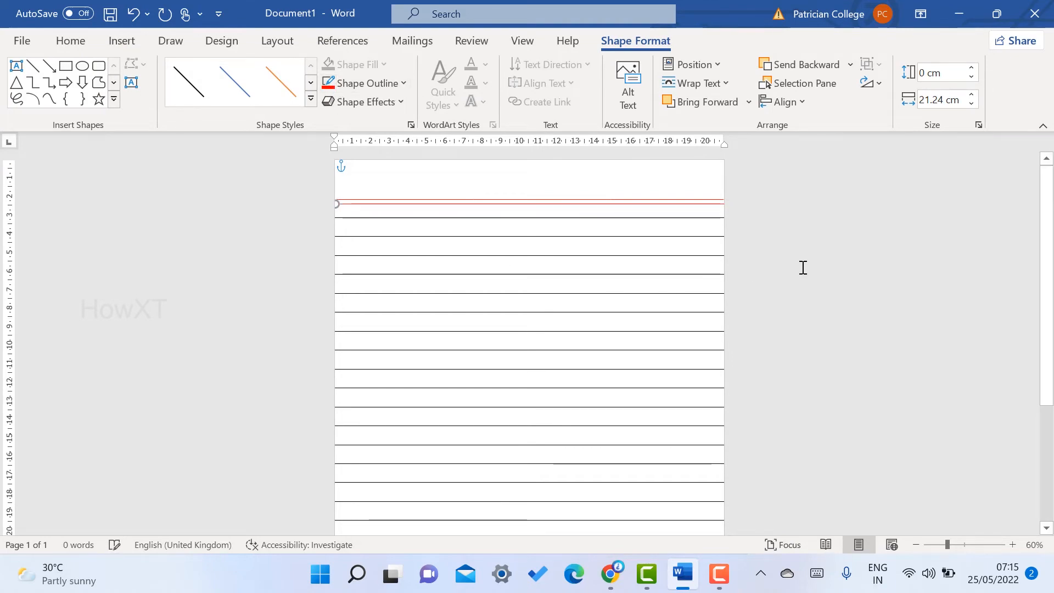
pyautogui.click(70, 41)
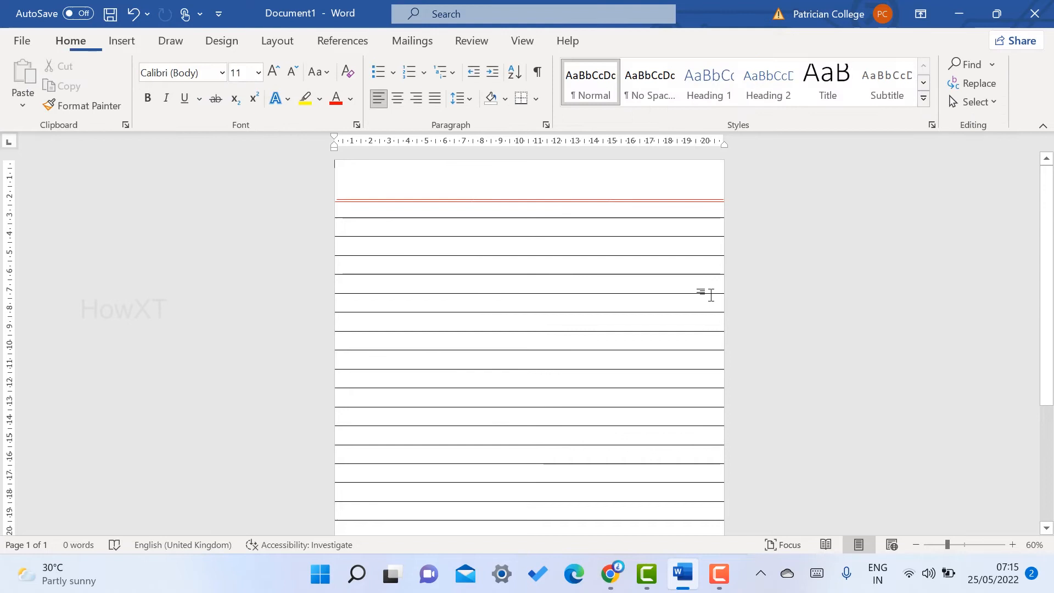
pyautogui.moveTo(66, 160)
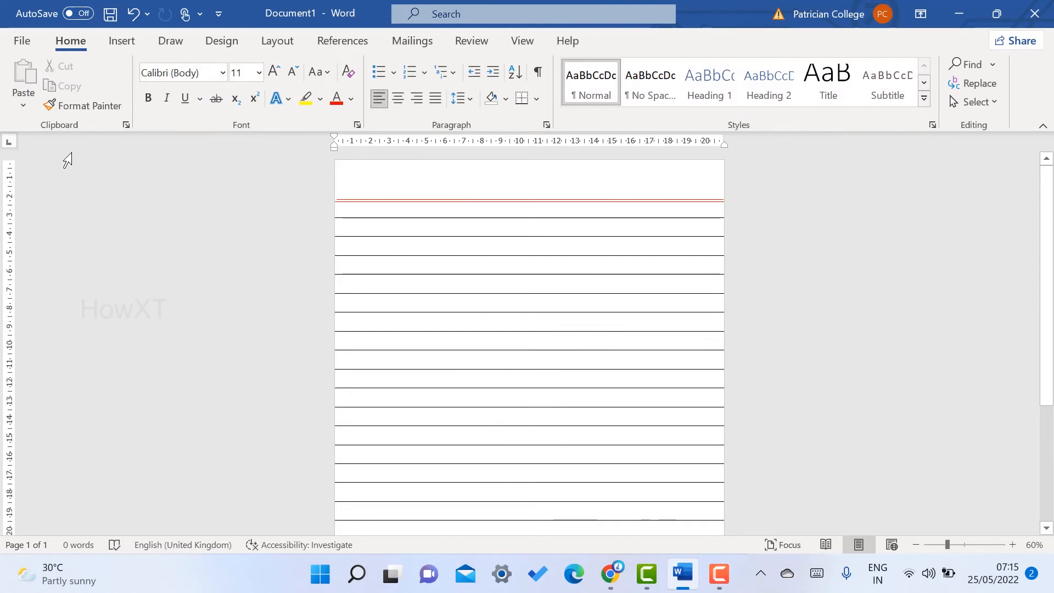
# - Draw two parallel red vertical lines down the left side of the page
pyautogui.click(122, 40)
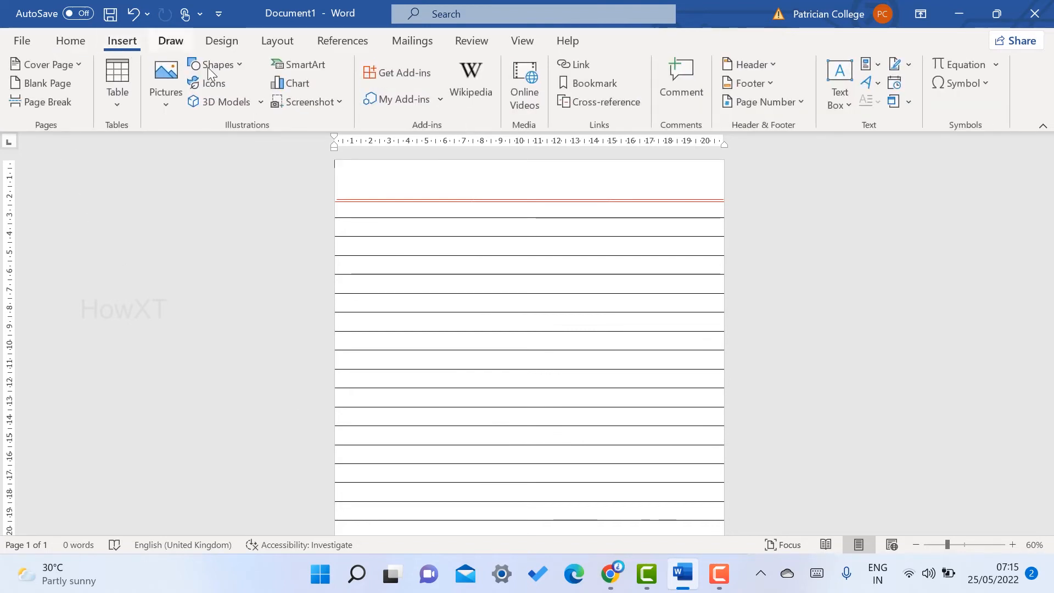
pyautogui.click(216, 64)
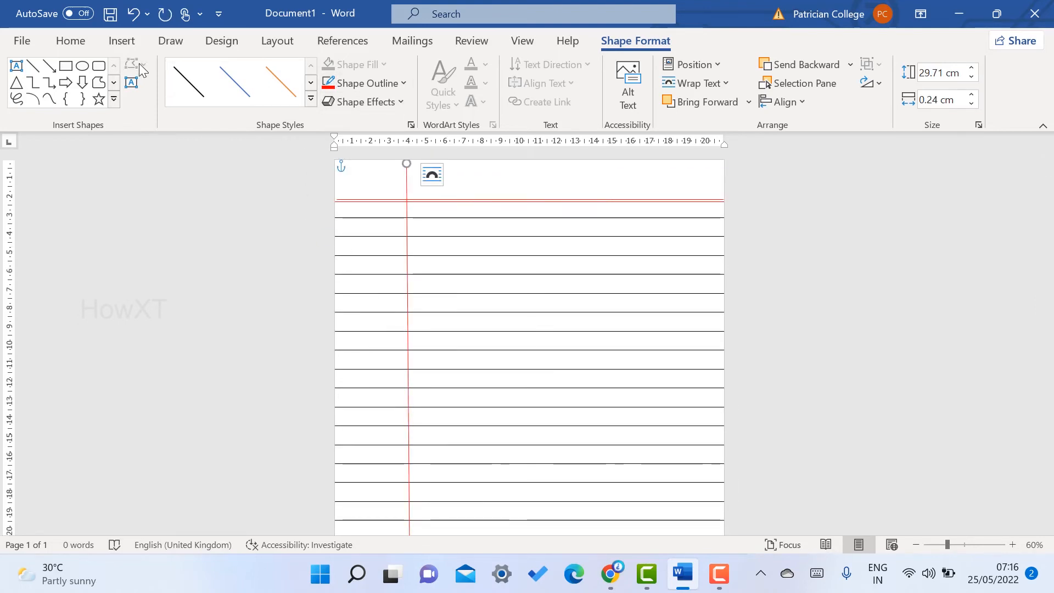
pyautogui.click(122, 41)
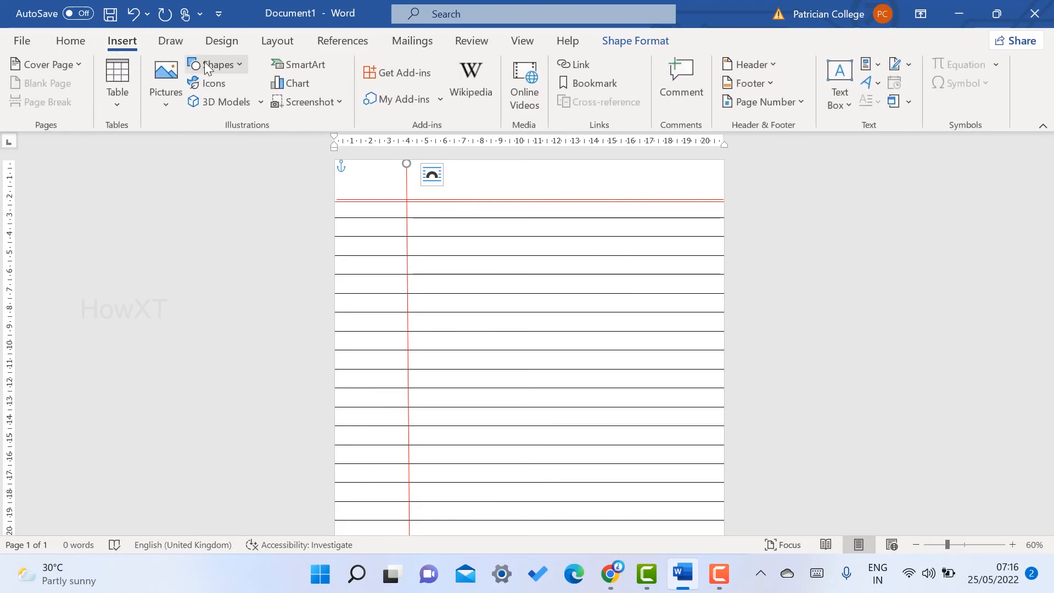
pyautogui.click(216, 63)
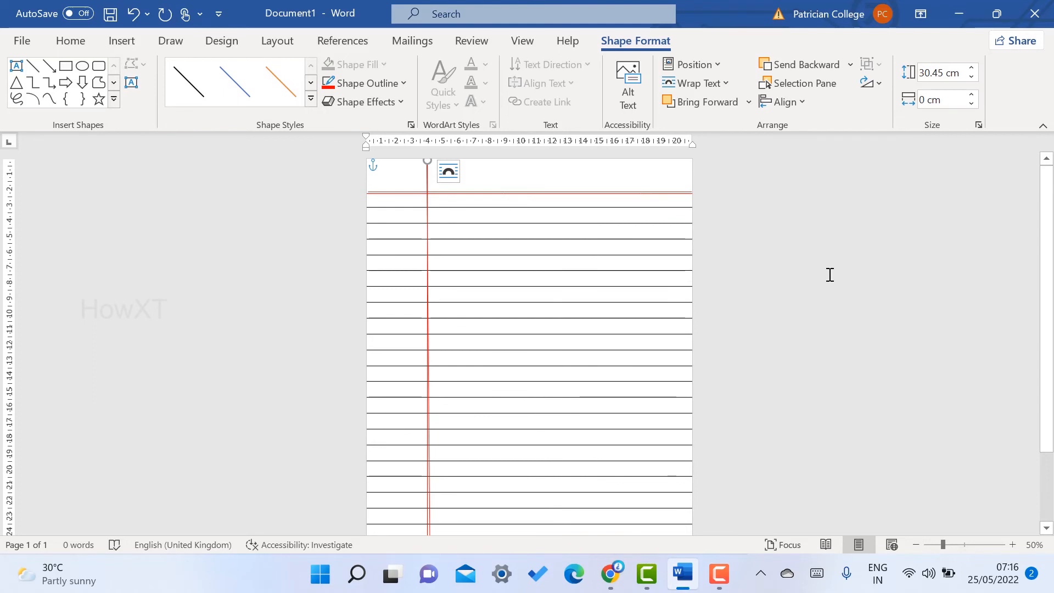
pyautogui.moveTo(122, 41)
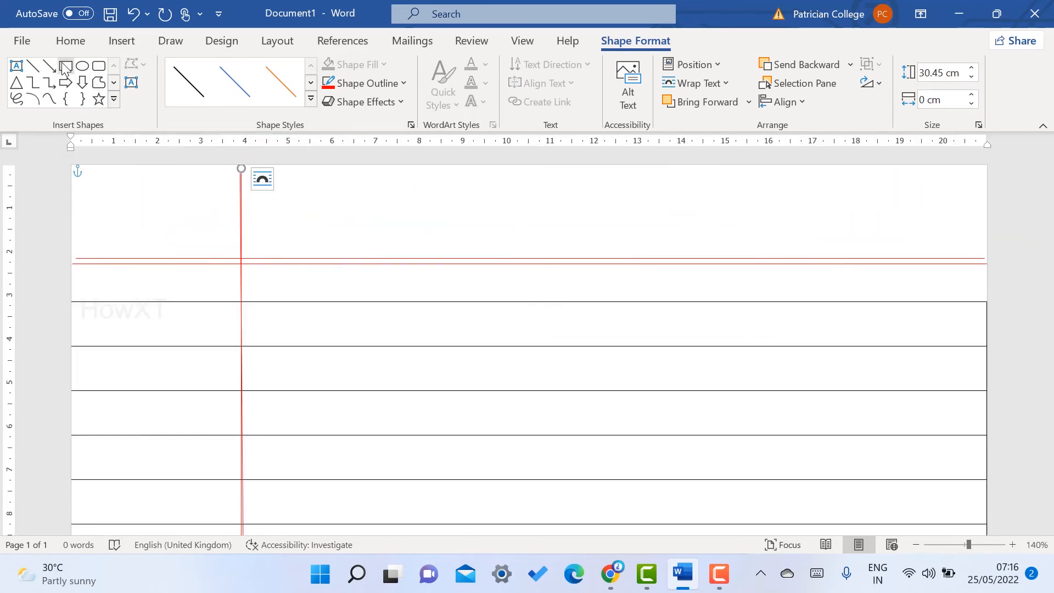
# - Draw a rectangle in the top-right corner and give it a white fill
pyautogui.moveTo(734, 177); pyautogui.dragTo(784, 221)
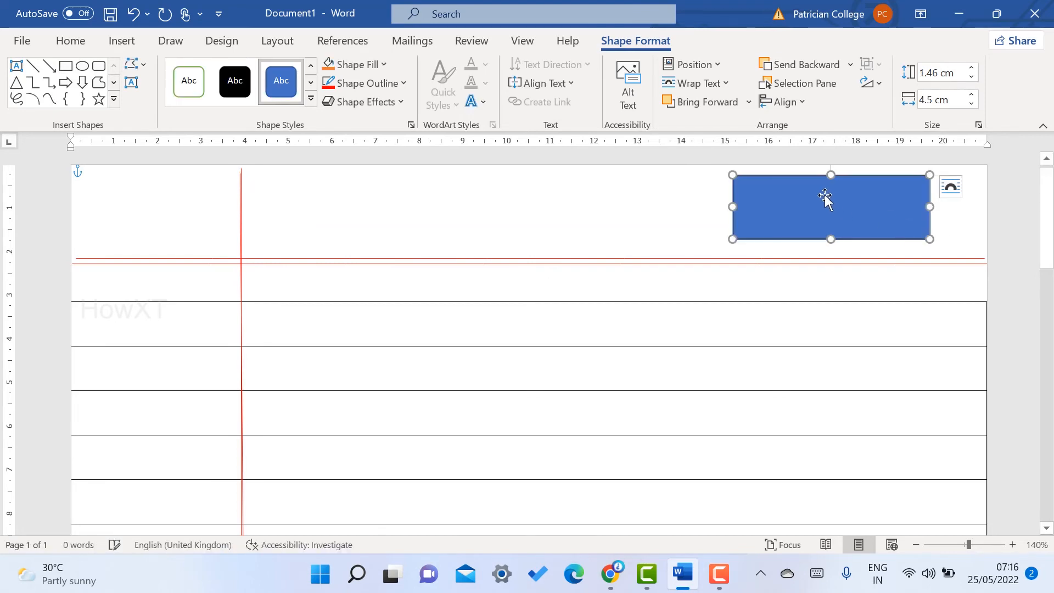
pyautogui.click(355, 64)
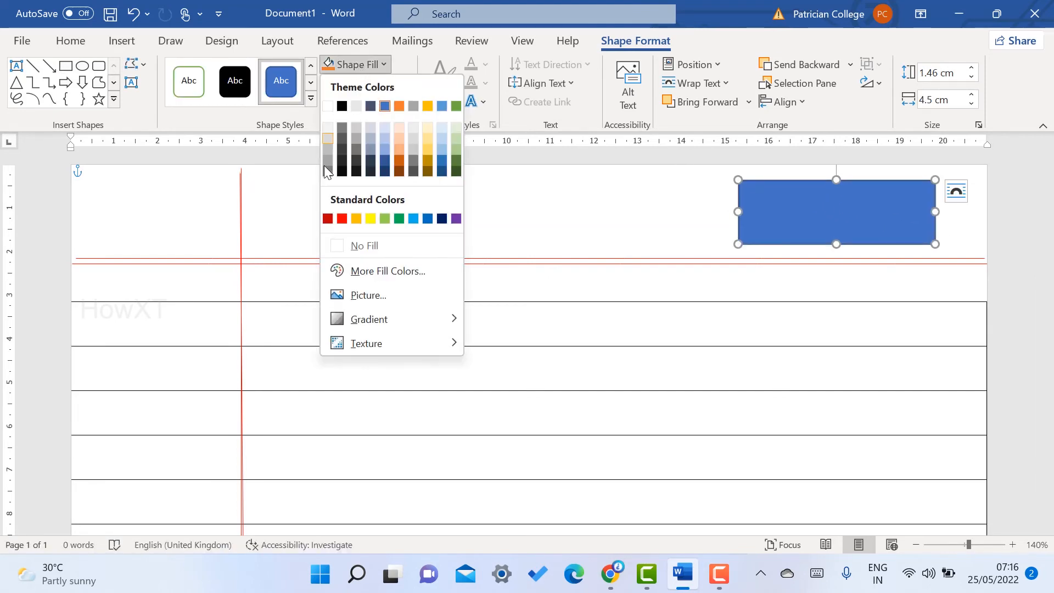
pyautogui.click(364, 245)
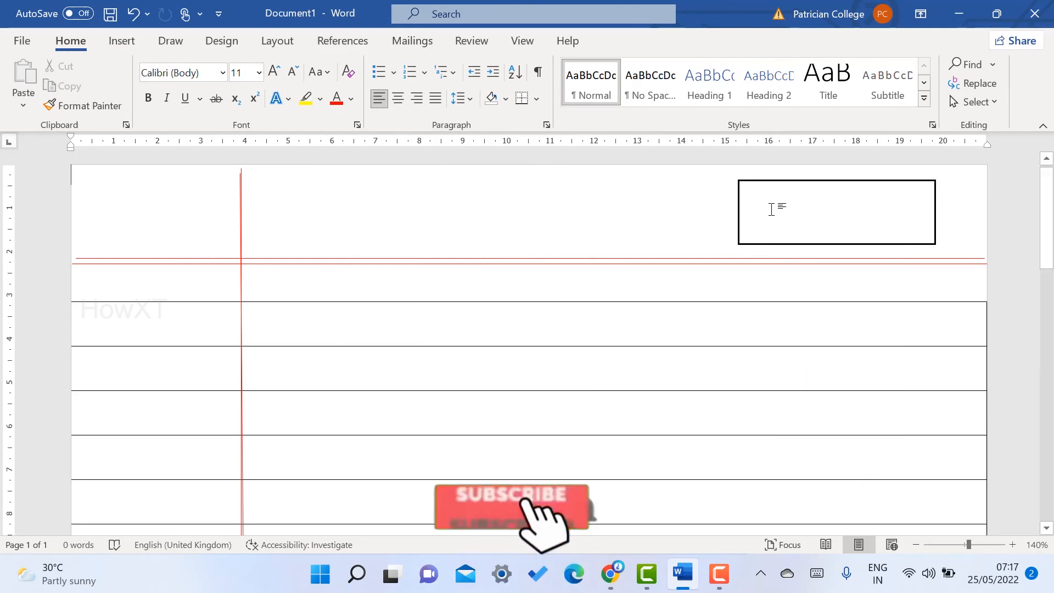
# - Type 'Date : / /' inside the top-right box
pyautogui.write('Date')
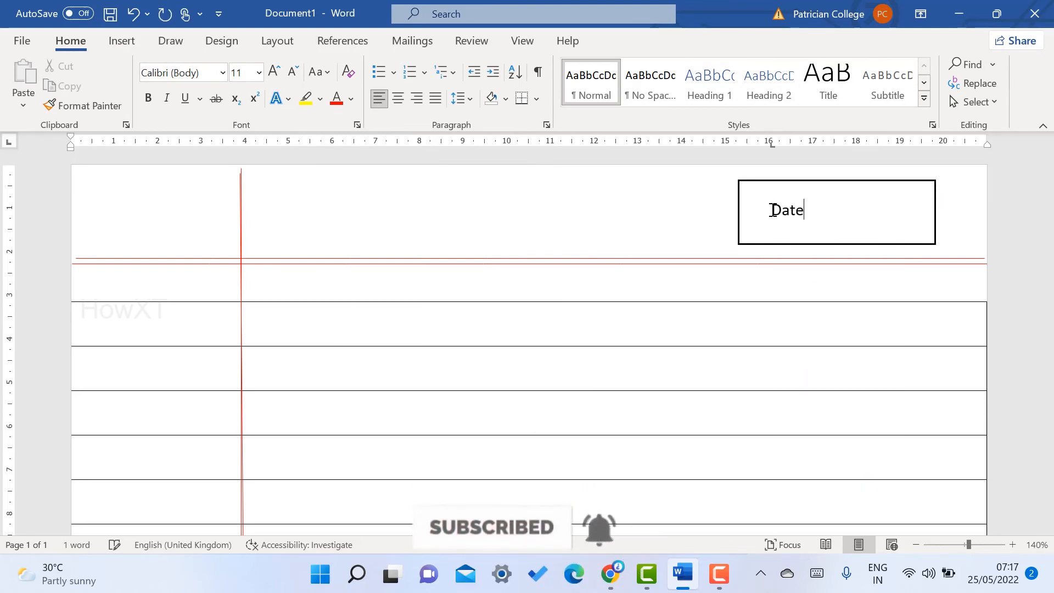
pyautogui.write(':')
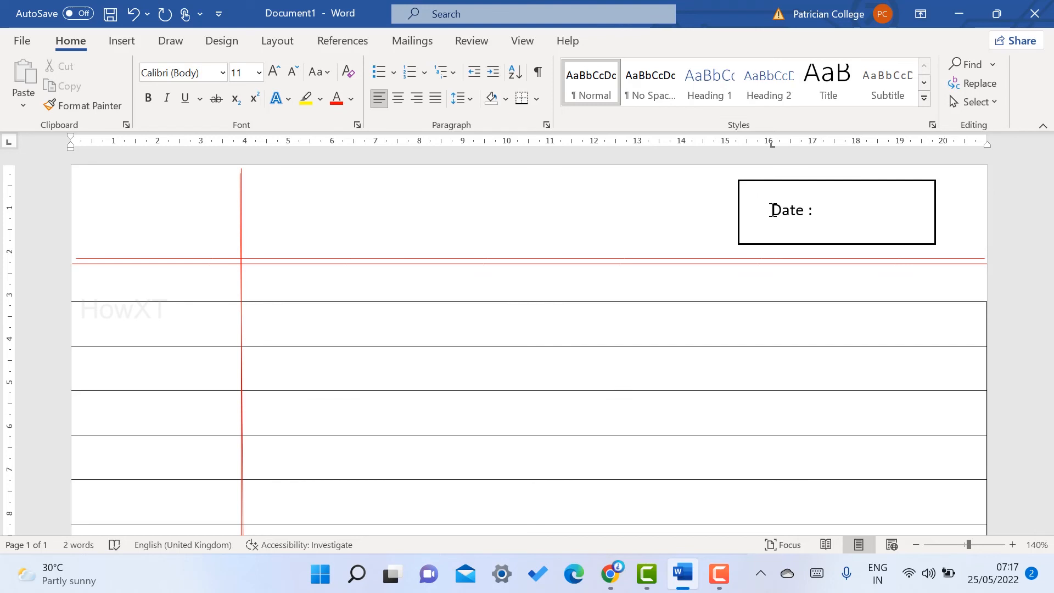
pyautogui.write('/')
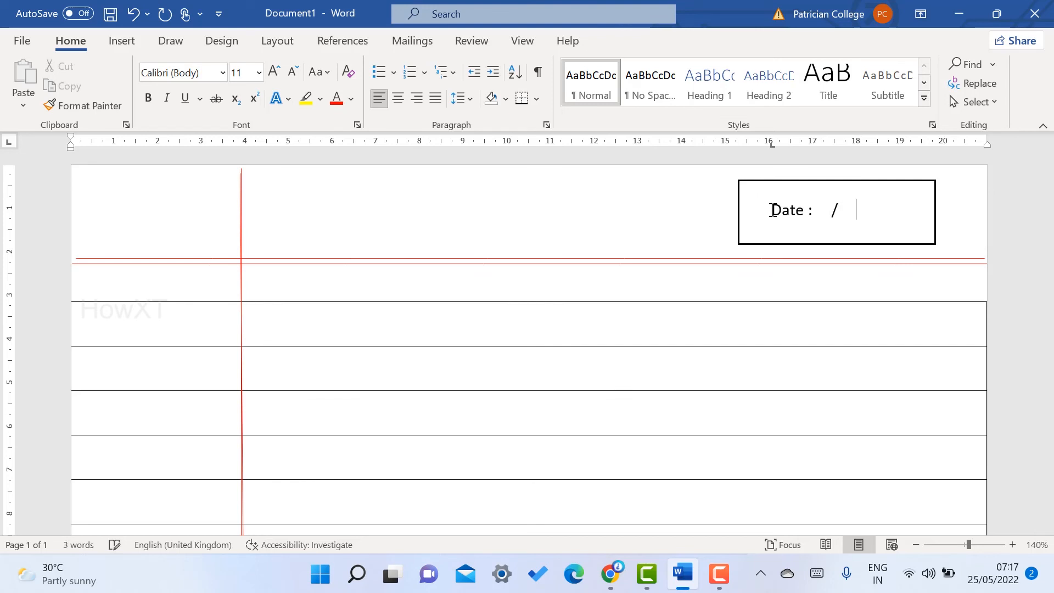
pyautogui.write('/')
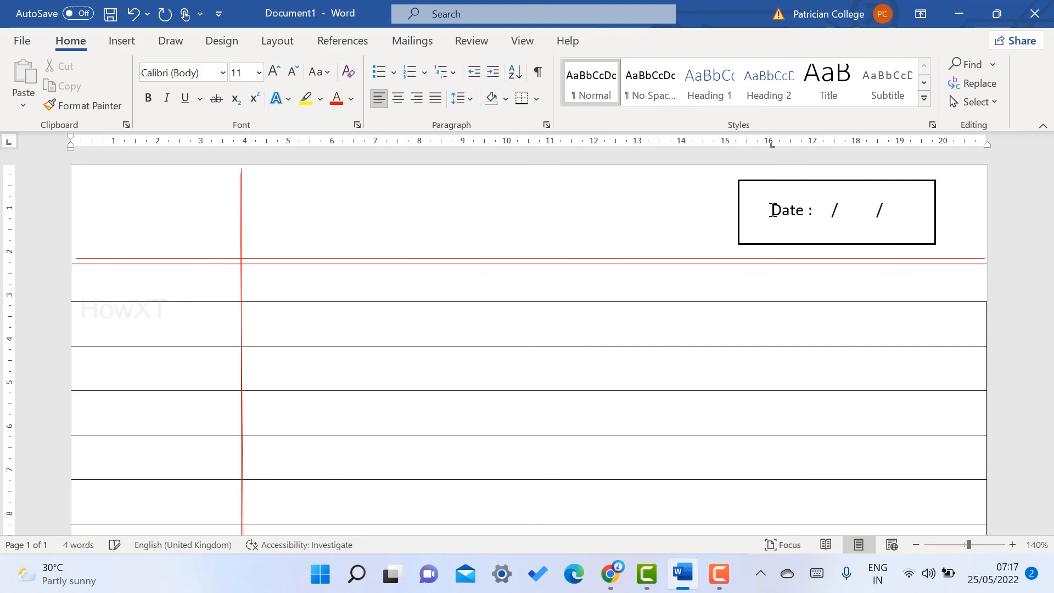